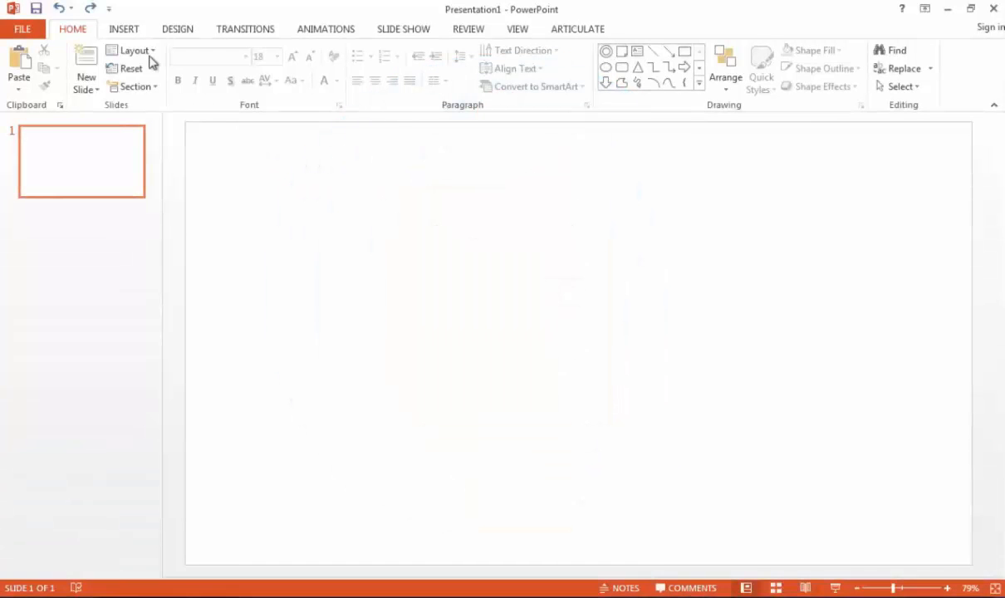
Draw a large oval circle and move it toward the slide centre
click(267, 68)
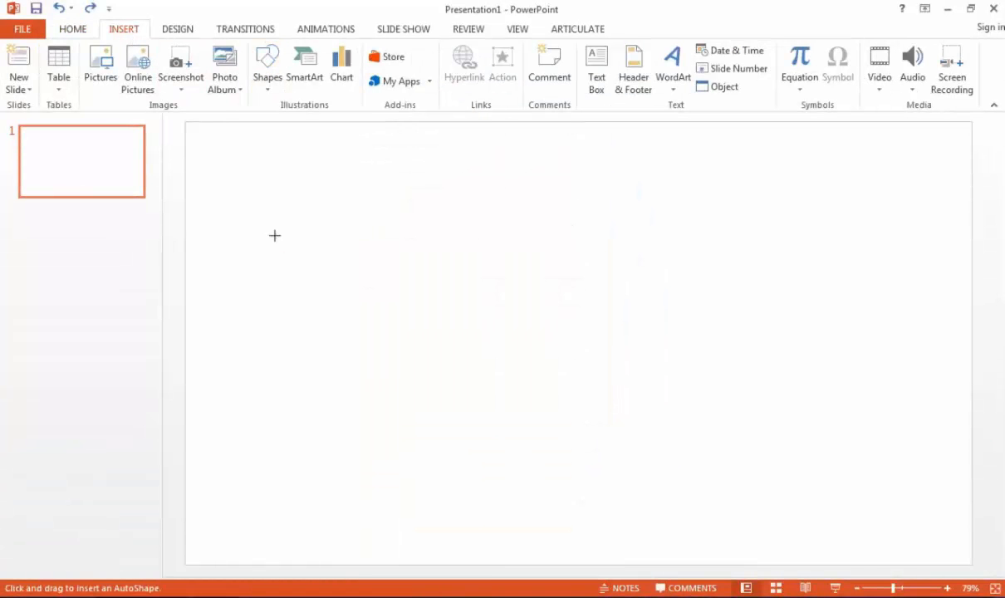
drag(463, 232, 518, 307)
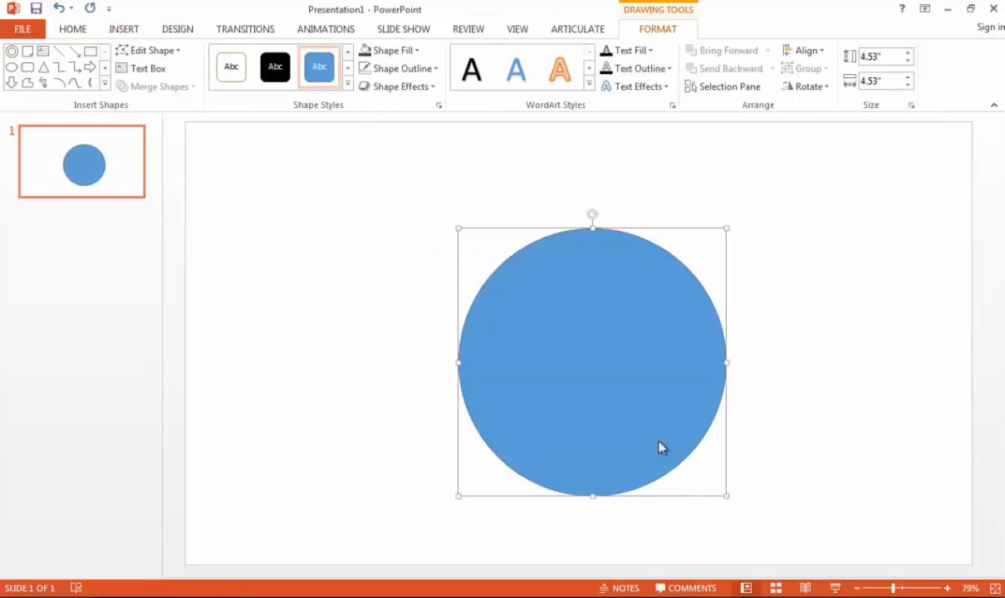
drag(662, 447, 551, 316)
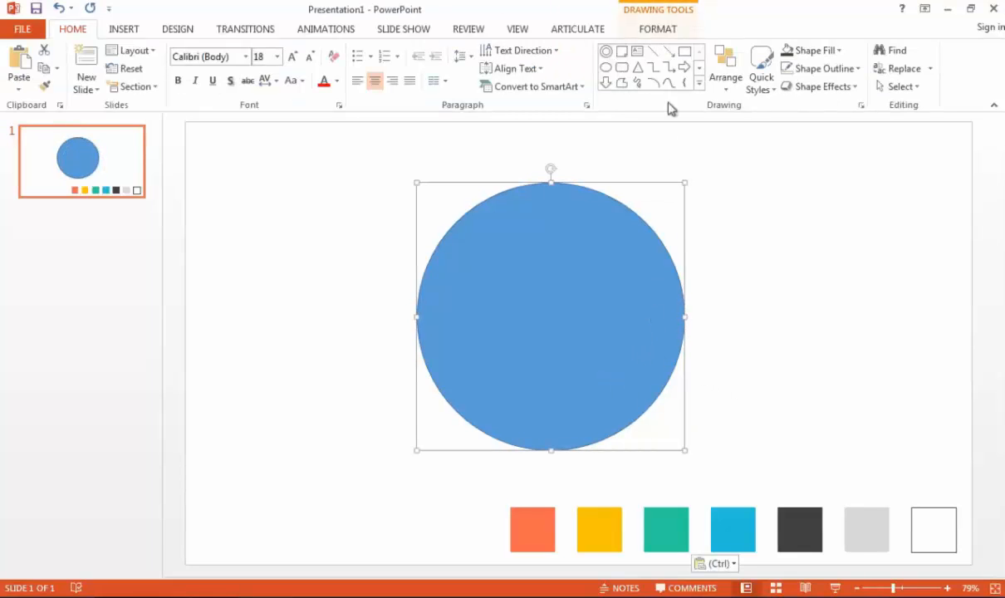
Fill the circle with the eyedropper-sampled light-blue swatch colour and remove its outline
click(657, 30)
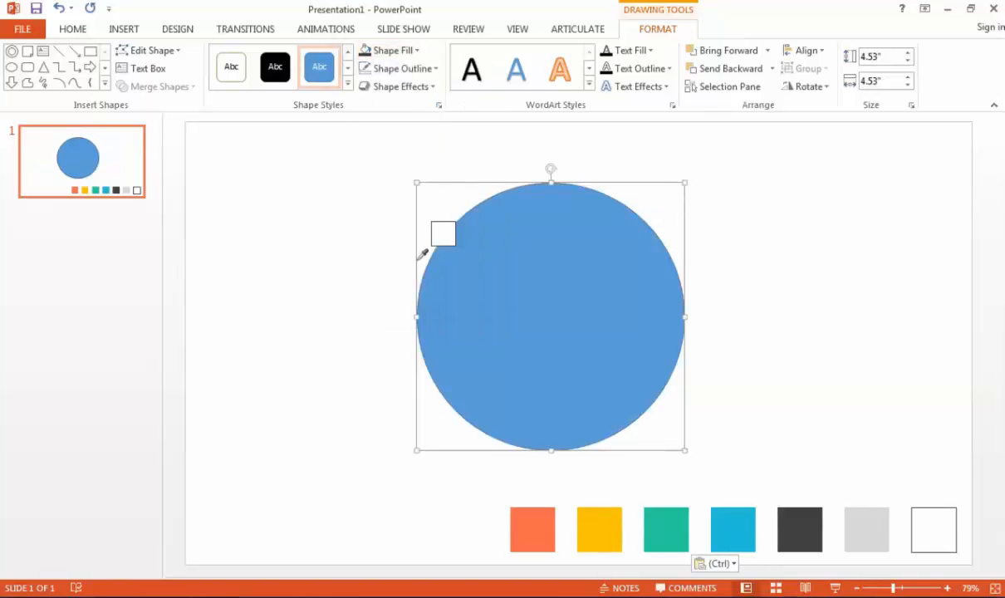
click(731, 528)
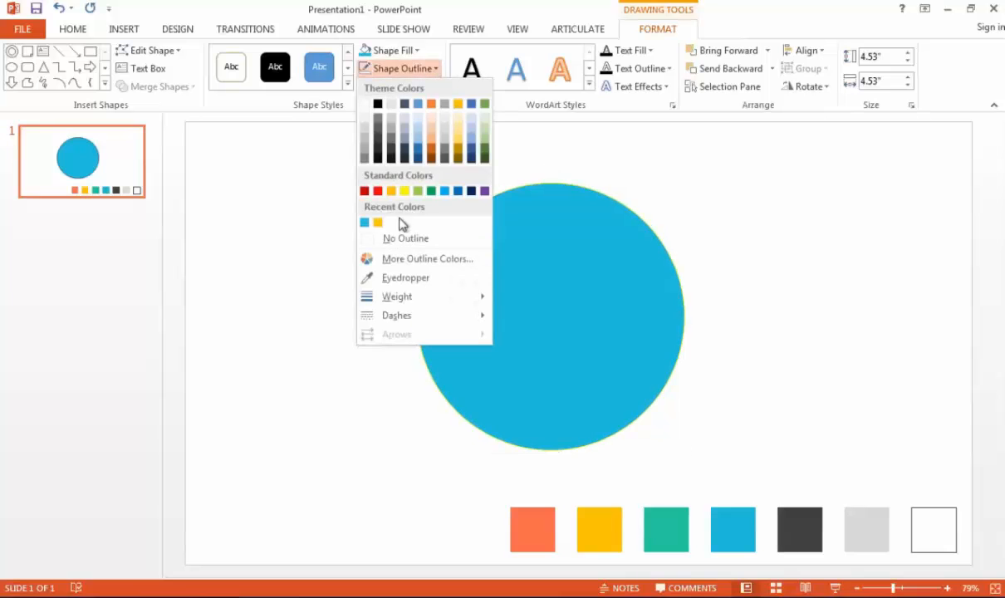
click(405, 239)
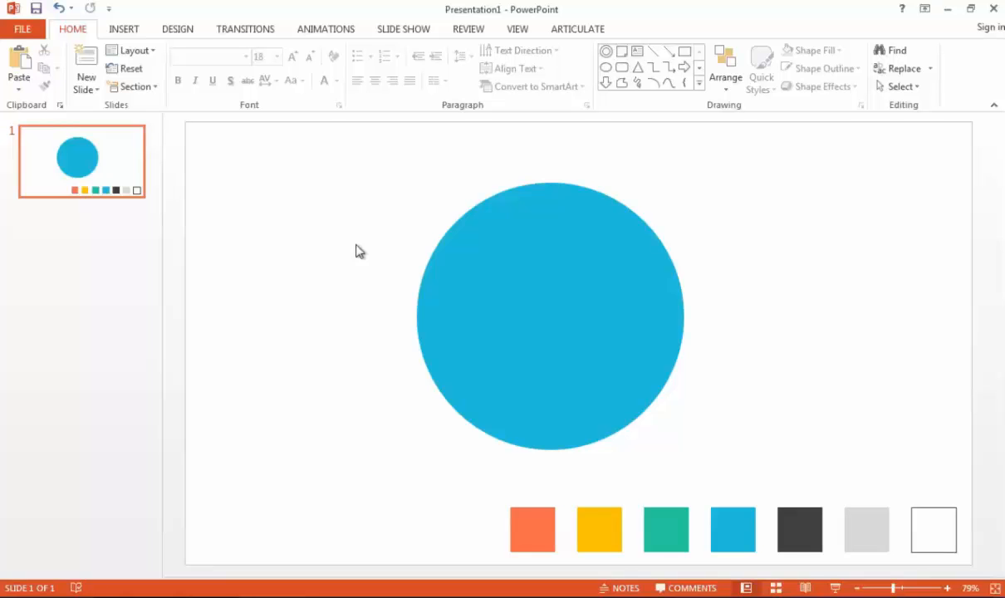
mouse_move(298, 172)
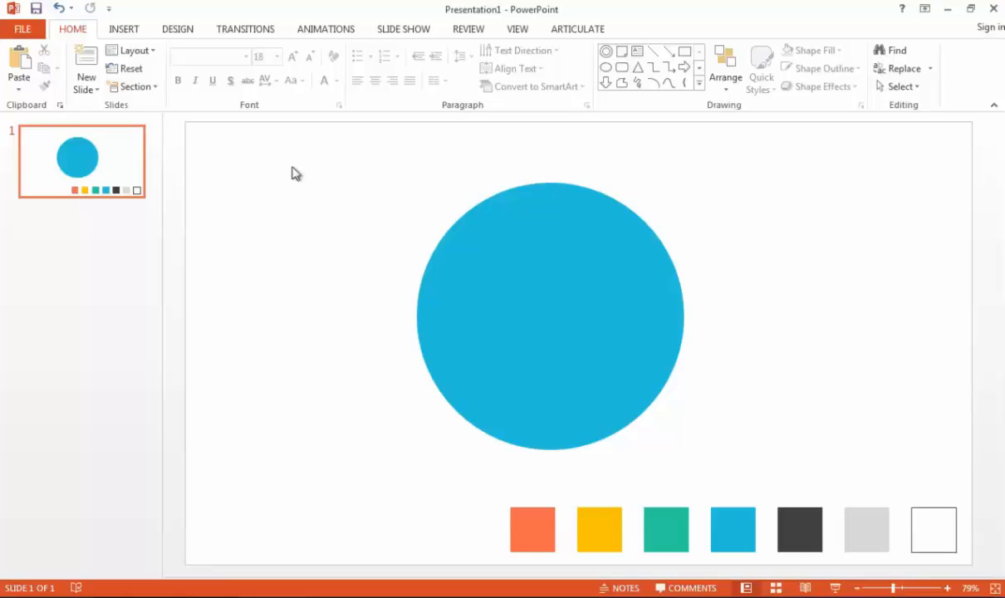
Draw a tall rectangle over the middle of the blue circle as the clipboard board
click(123, 28)
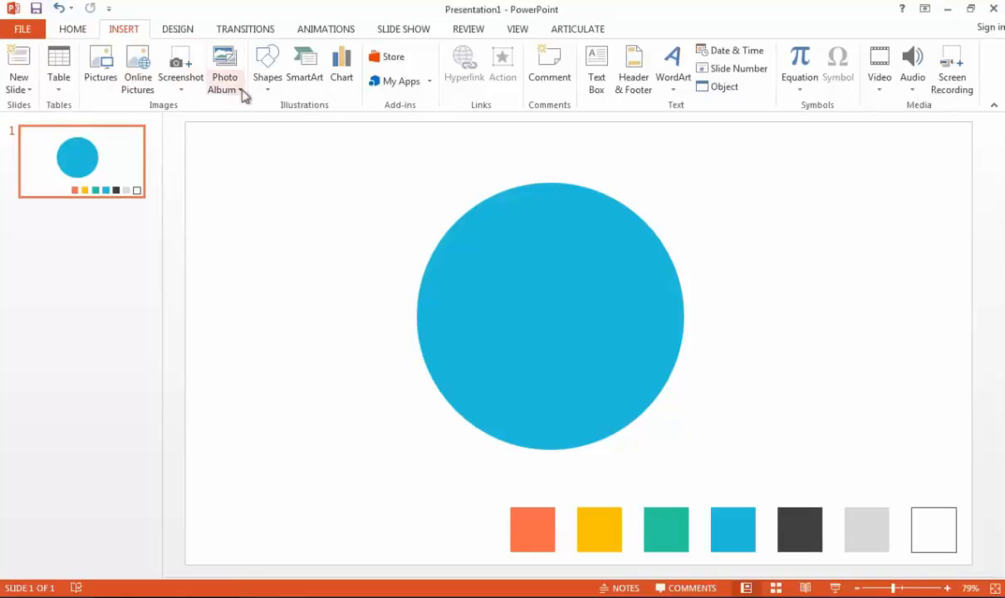
click(266, 68)
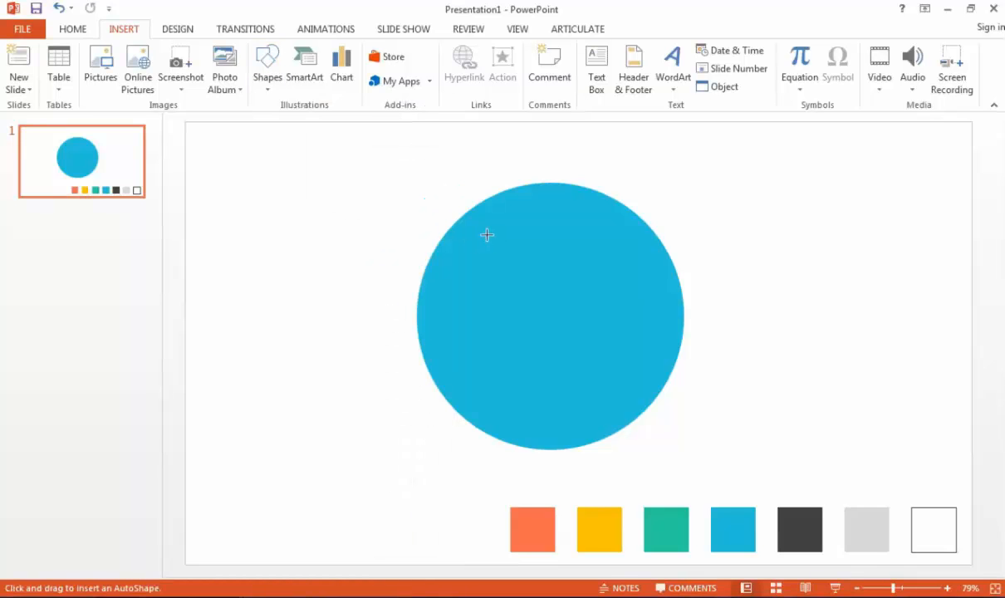
drag(487, 236, 618, 397)
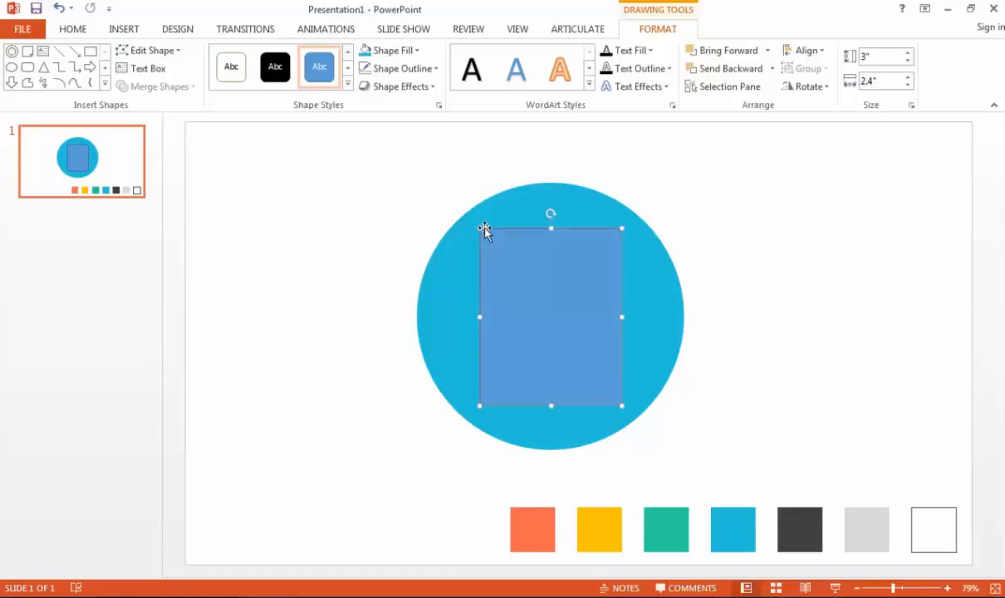
mouse_move(485, 229)
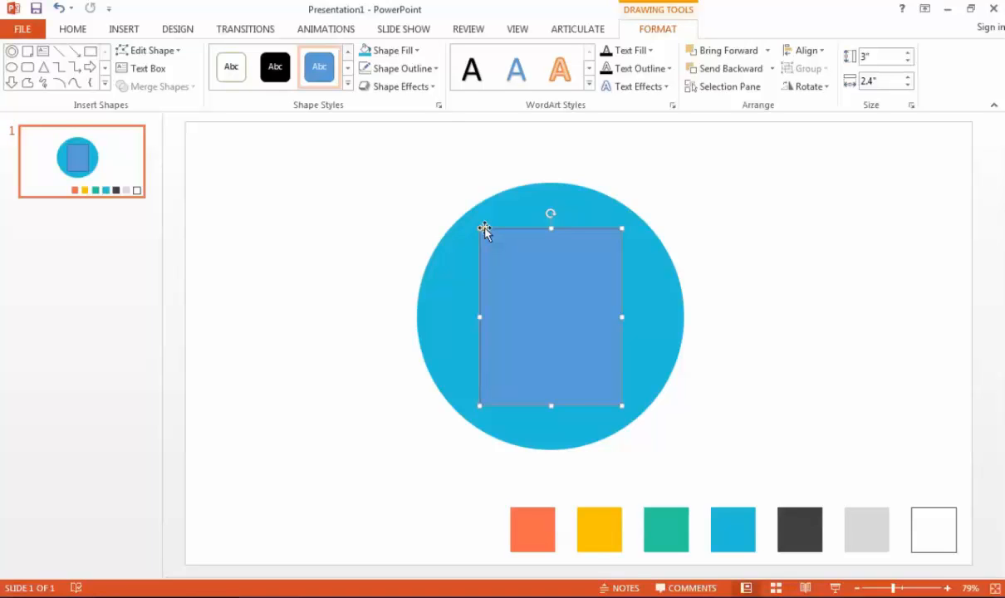
Fill the rectangle with the eyedropper-sampled yellow swatch colour
click(389, 50)
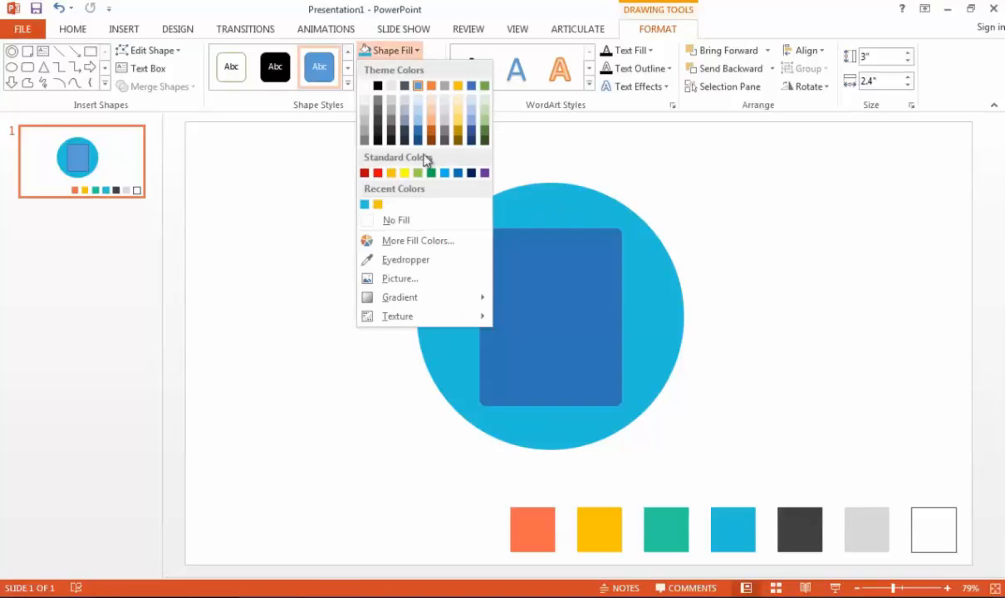
click(405, 259)
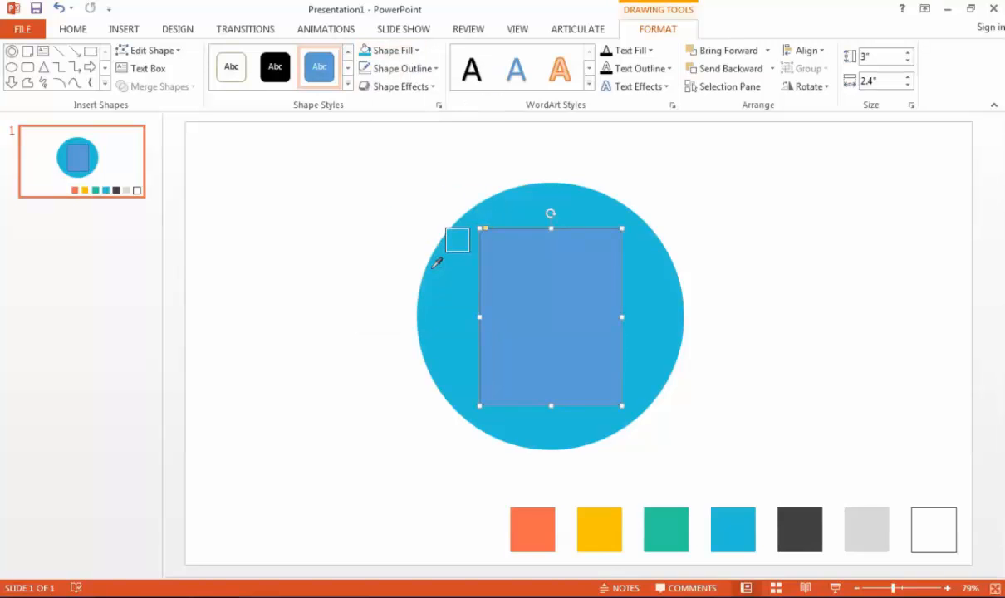
click(598, 528)
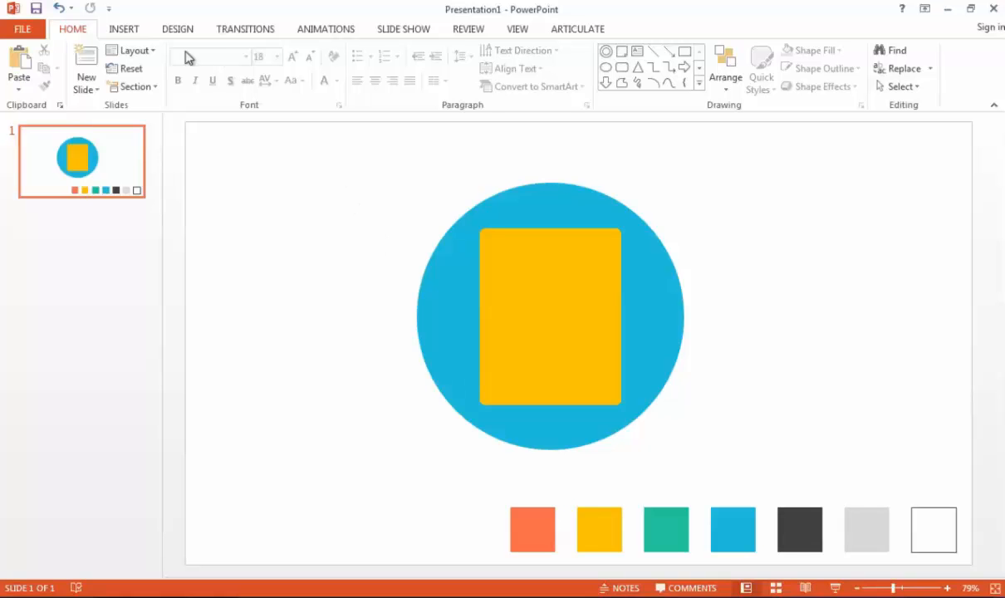
Draw a folded-corner page shape inside the yellow board
click(266, 69)
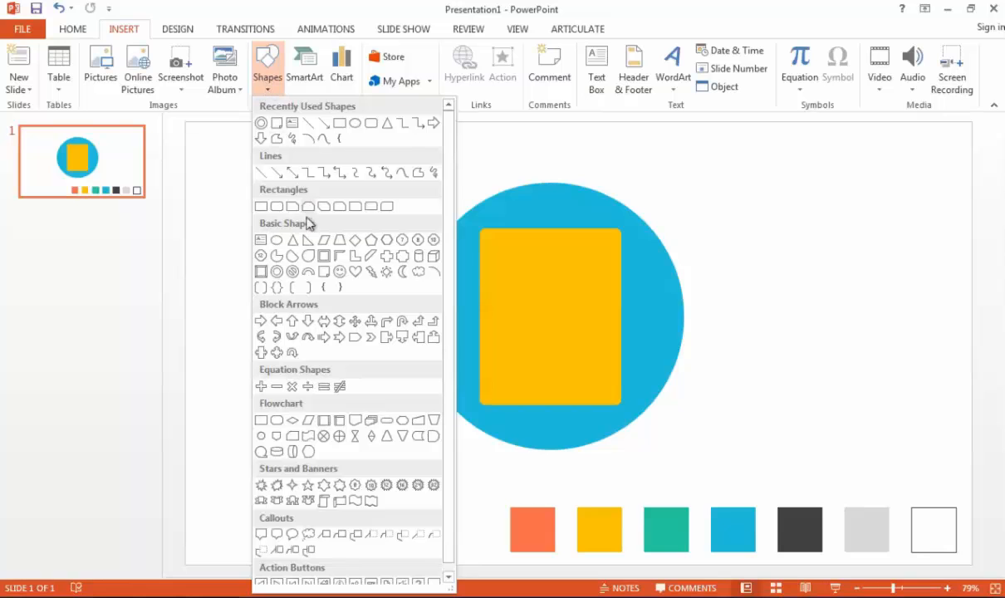
mouse_move(323, 272)
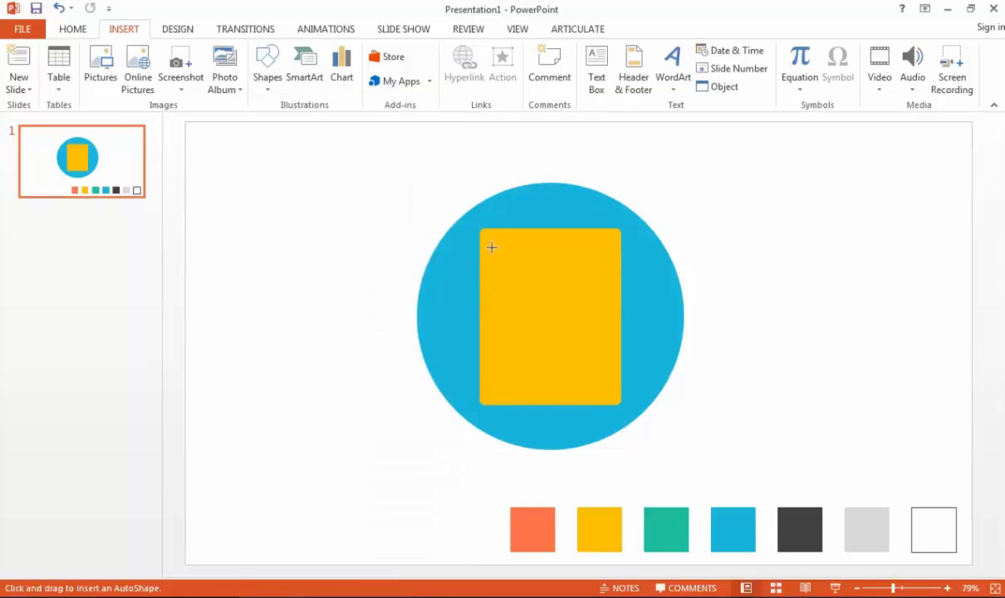
drag(490, 247, 606, 387)
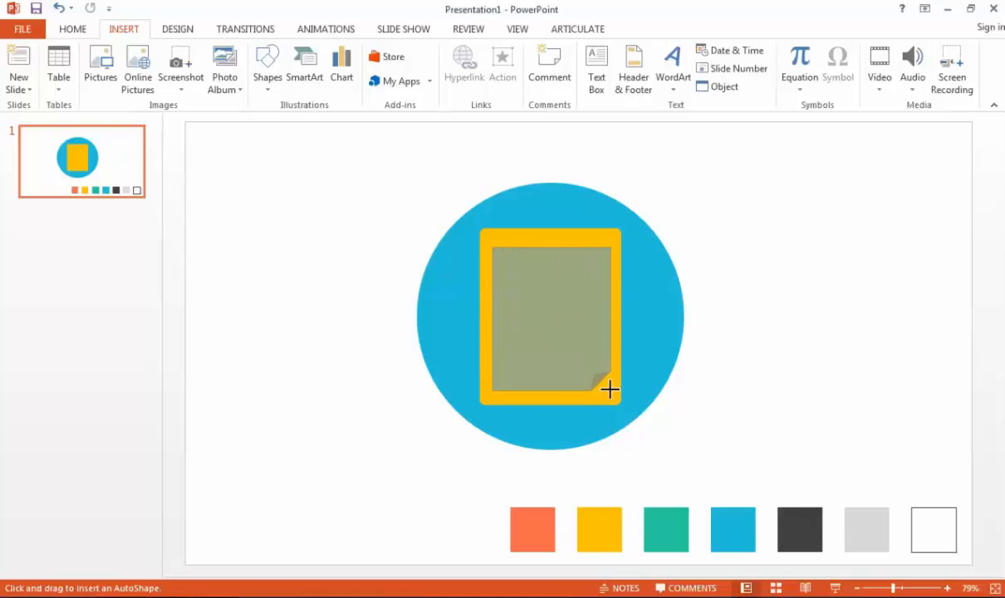
click(552, 319)
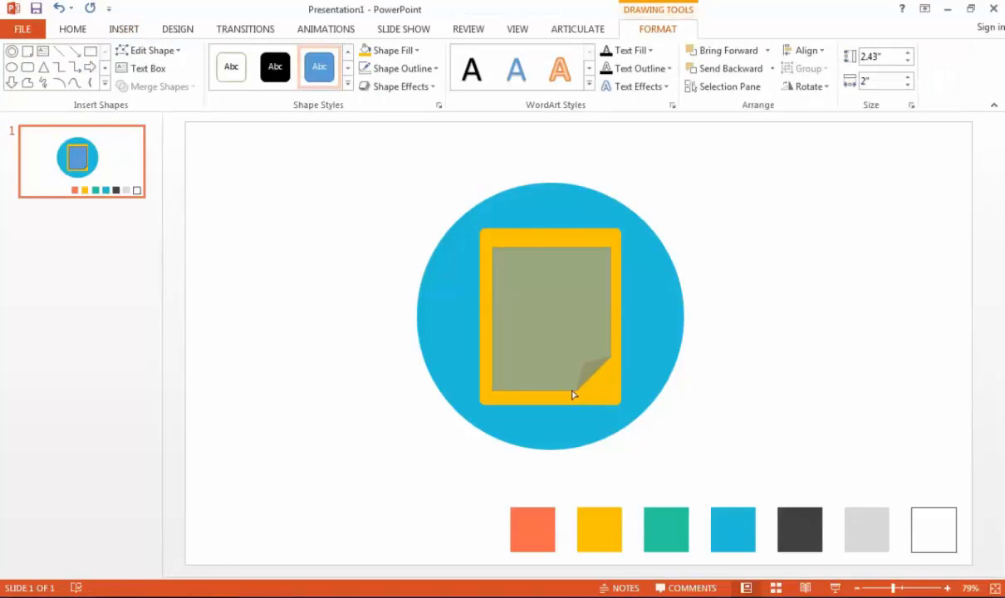
mouse_move(589, 396)
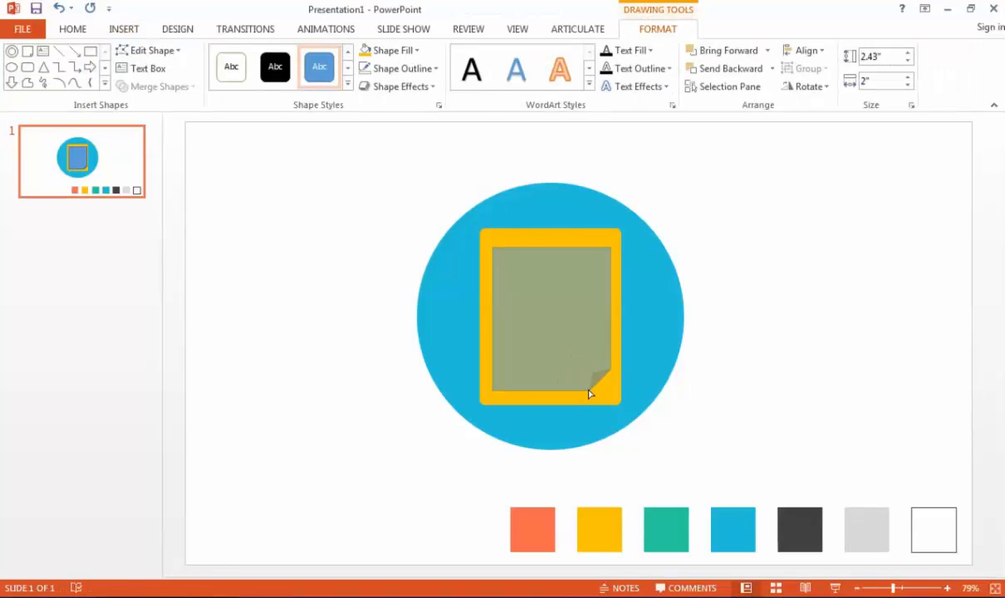
Fill the folded-corner page with solid white
click(552, 319)
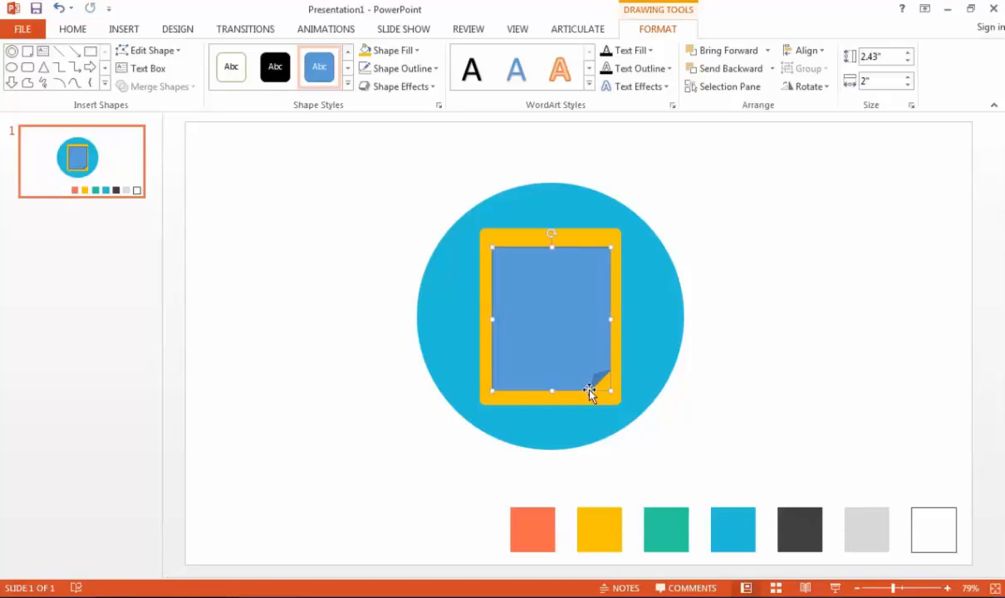
mouse_move(516, 281)
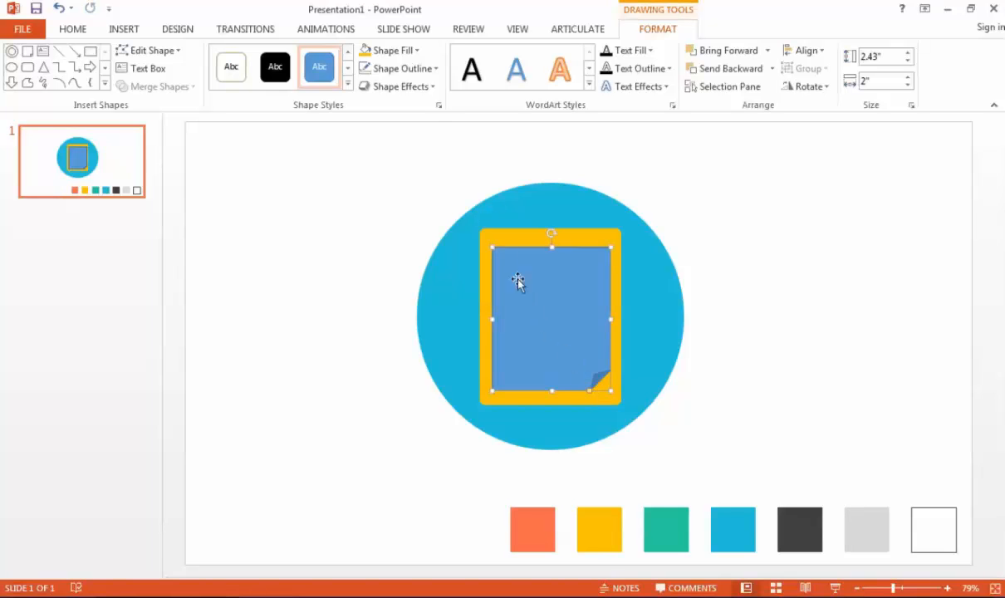
click(389, 50)
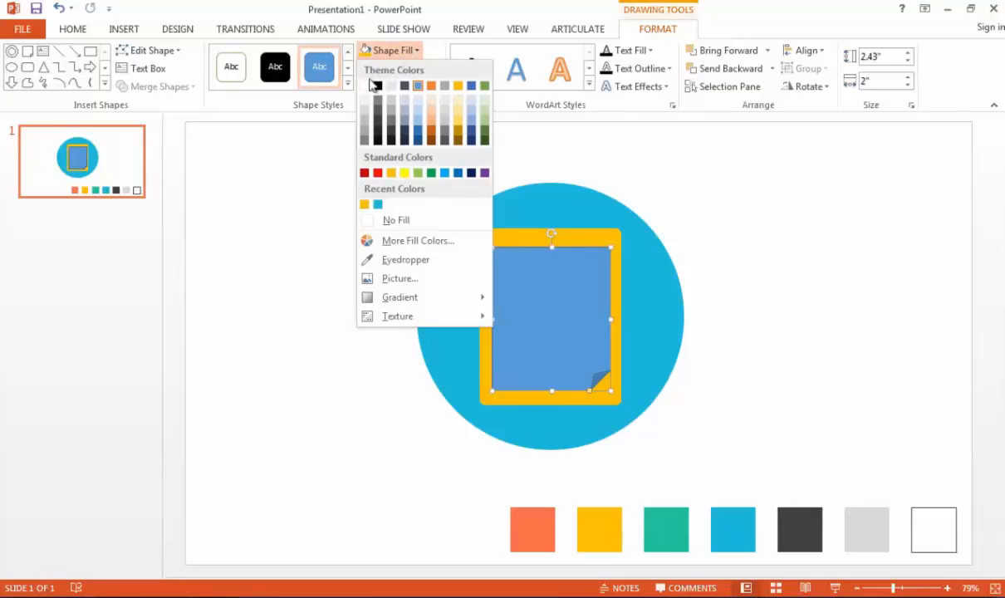
click(398, 68)
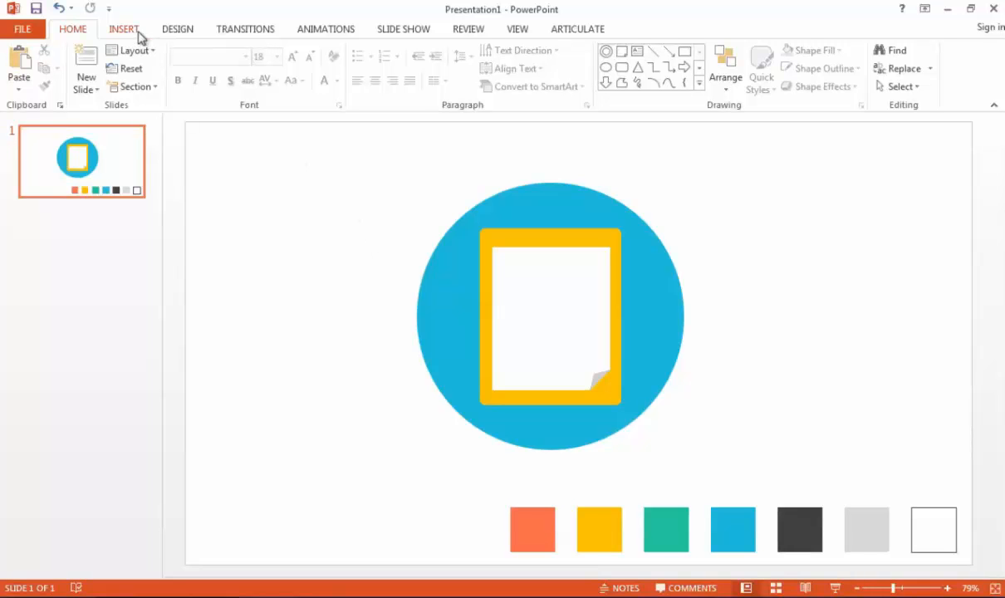
Draw a clip rectangle across the board's top and add its ring circle
click(266, 67)
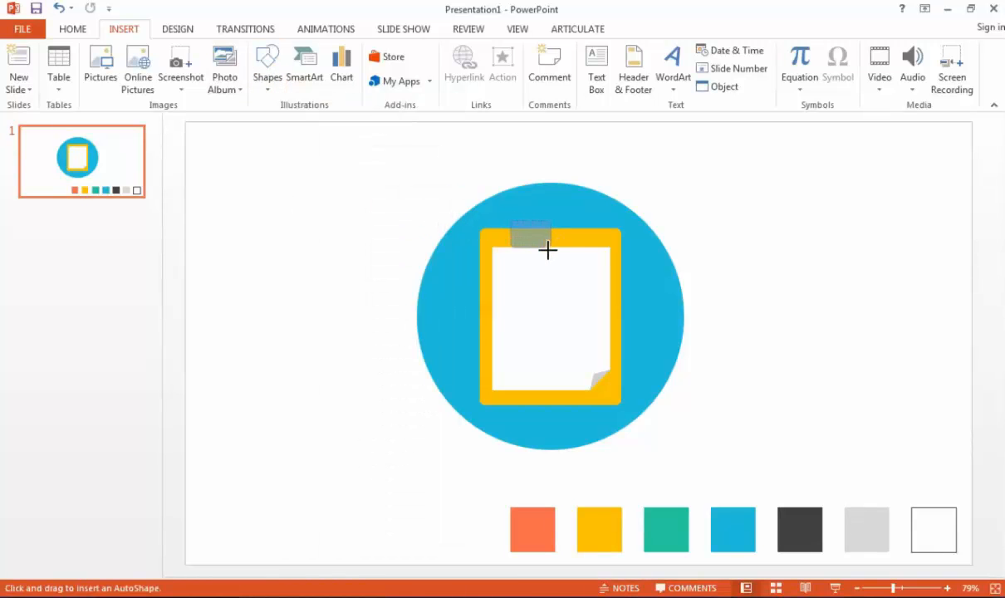
drag(505, 229, 598, 256)
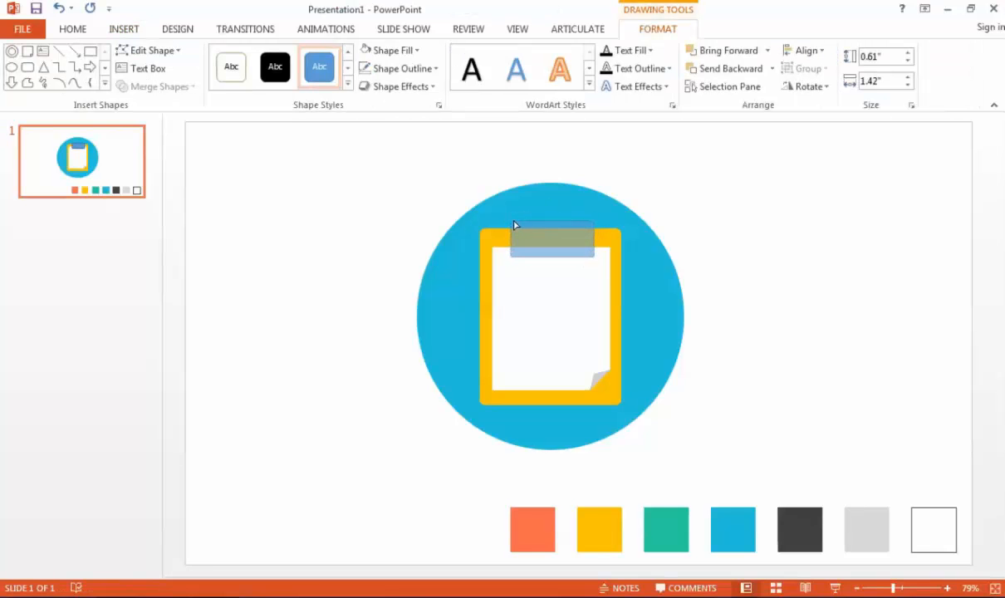
click(551, 236)
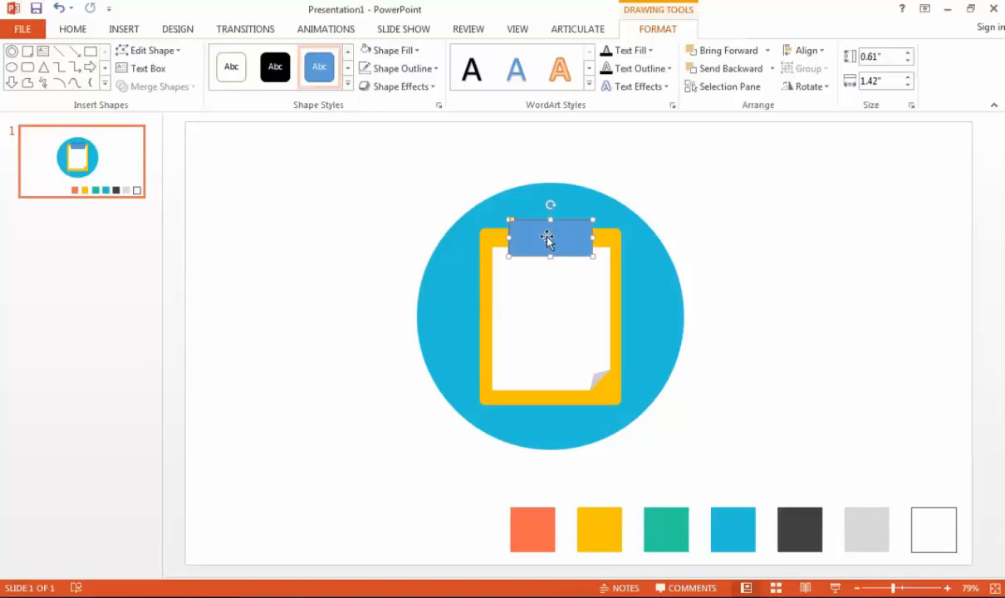
click(266, 70)
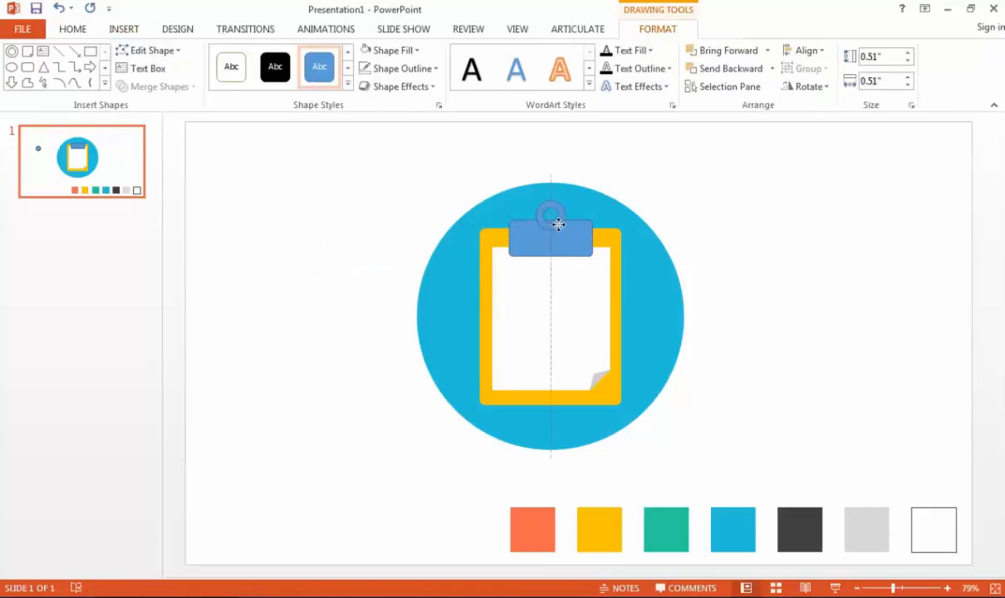
Colour the clip rectangle and ring dark grey and remove their outlines
click(550, 230)
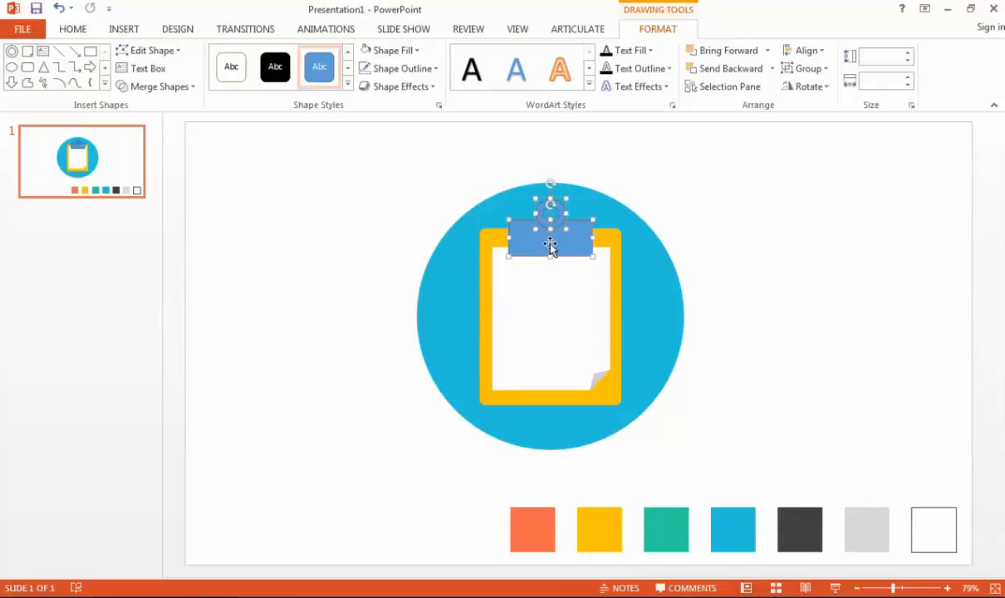
click(392, 50)
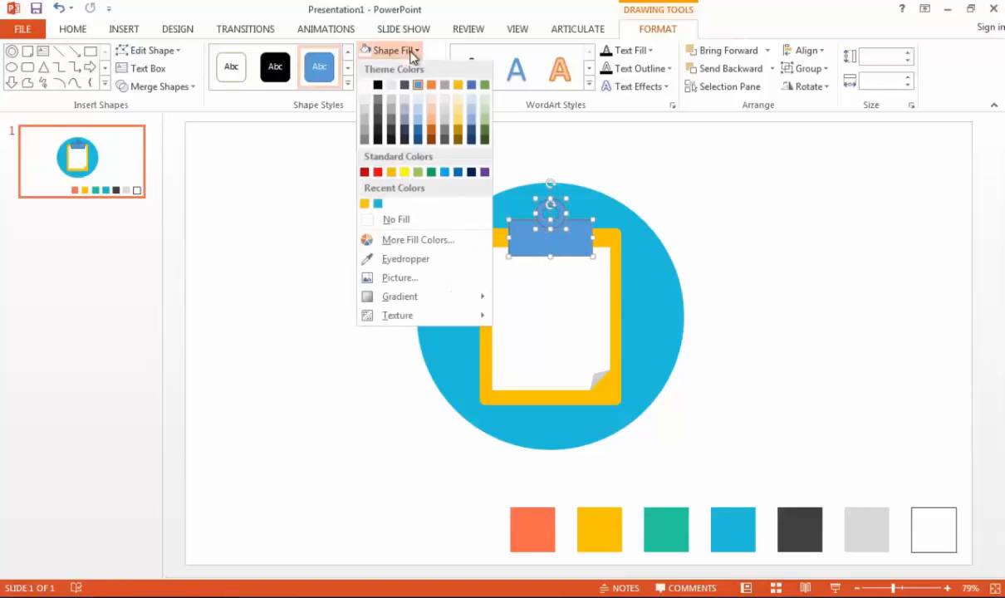
click(377, 83)
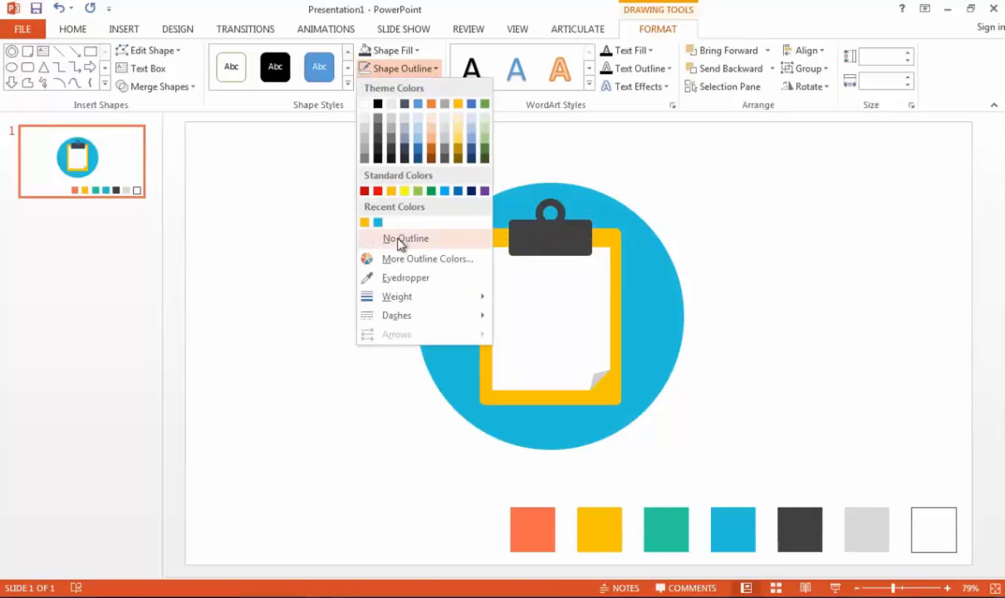
click(406, 239)
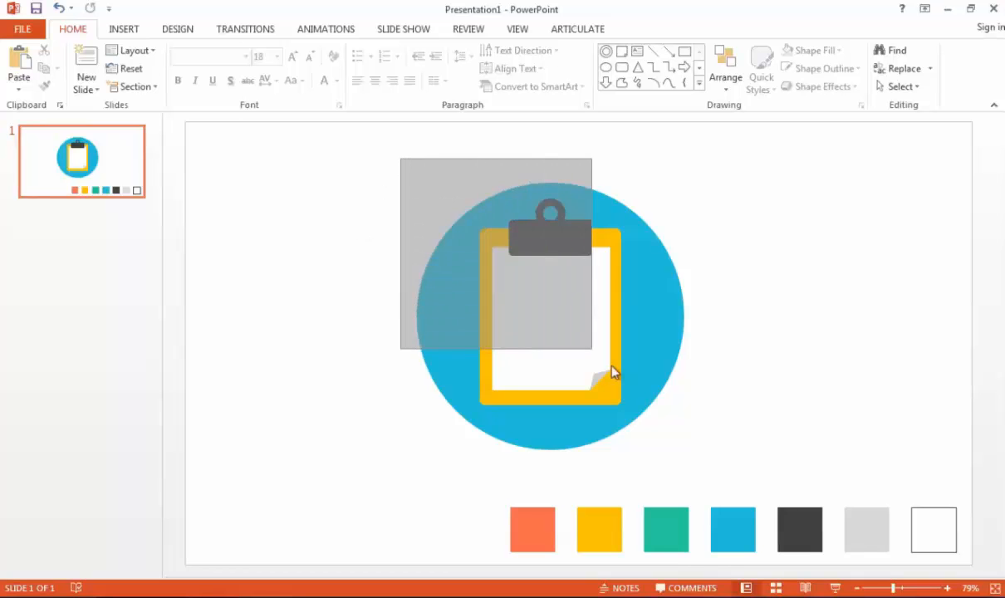
Group the circle, board, paper and clip shapes into one icon
click(548, 316)
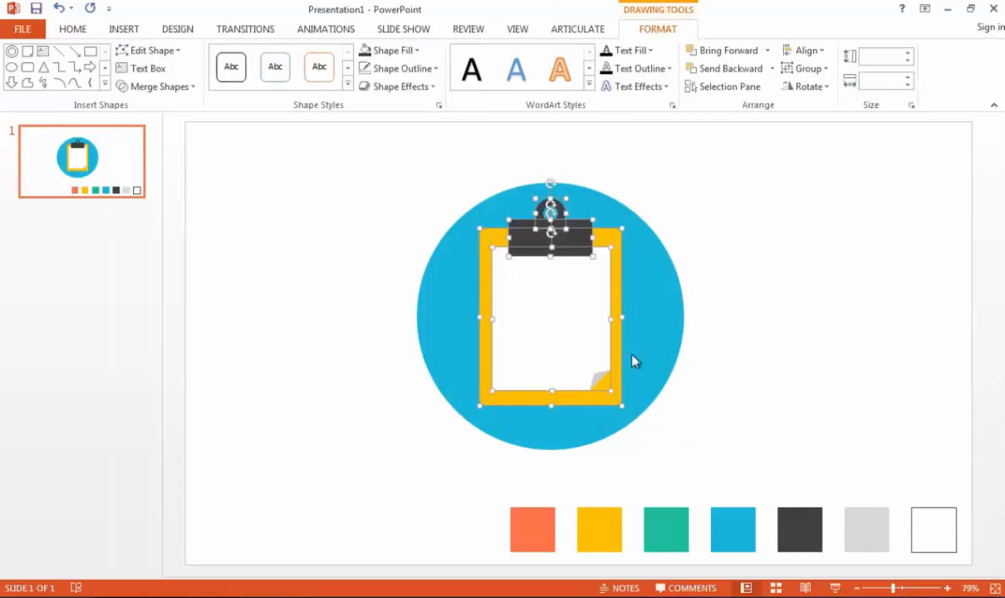
right_click(634, 362)
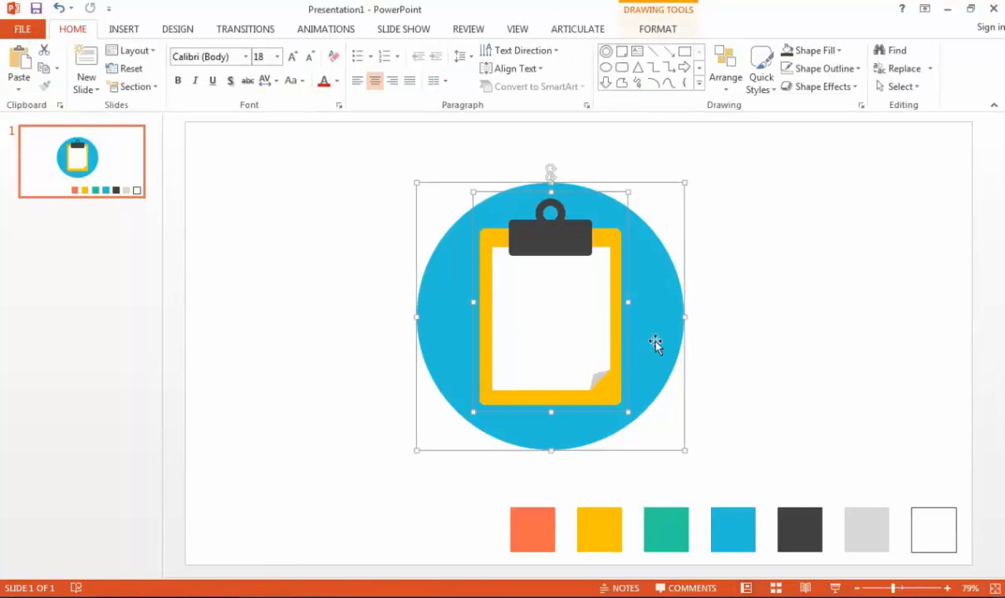
click(724, 68)
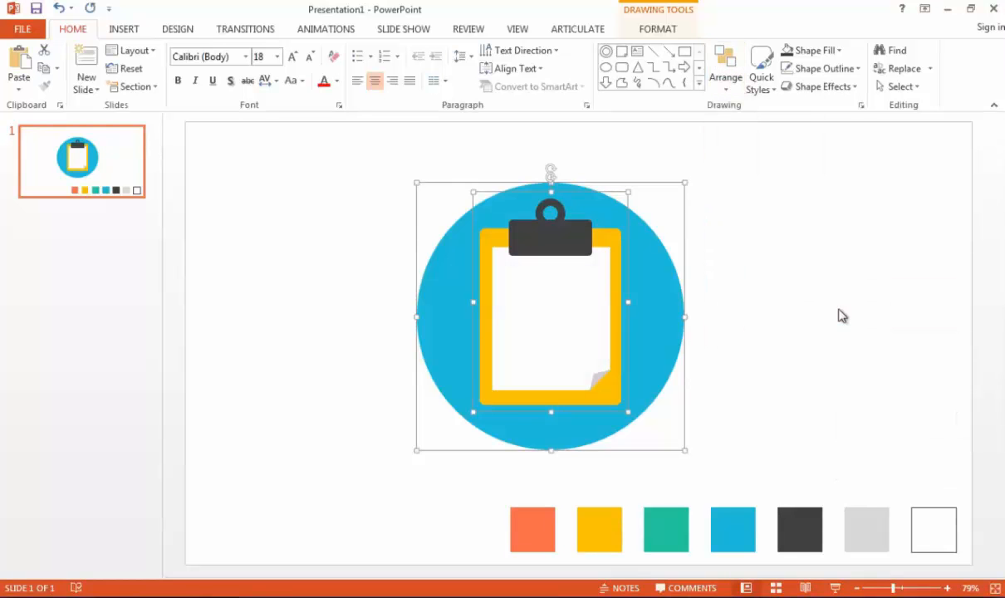
click(724, 76)
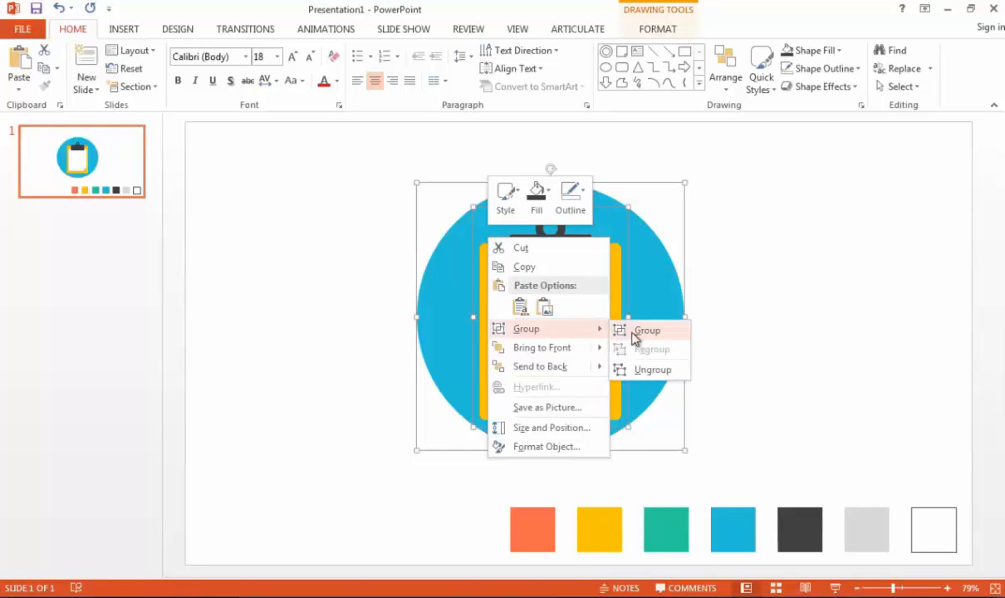
click(648, 329)
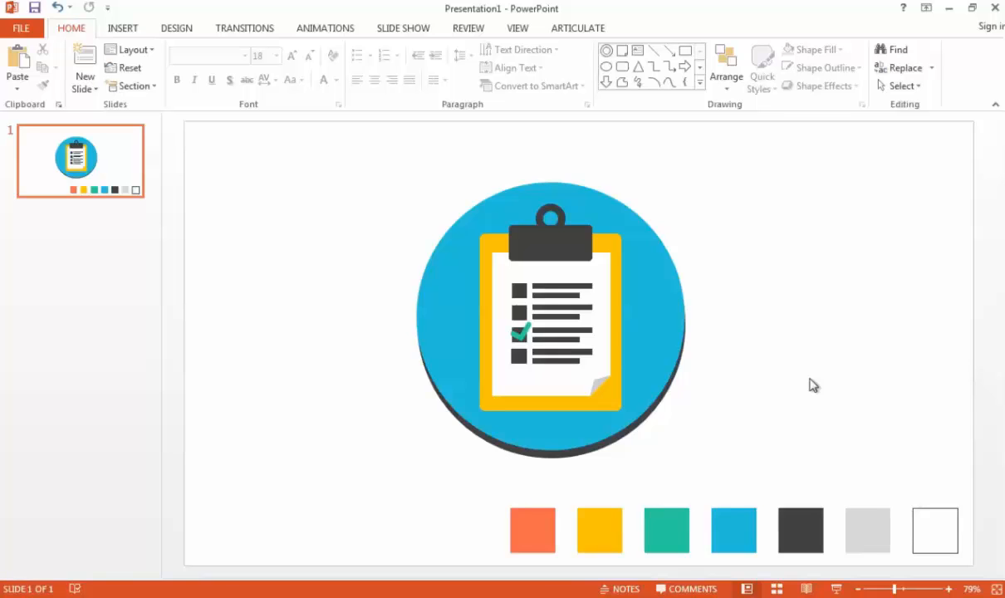
Save the grouped icon as a PNG picture named 'Clipboard Icon'
click(552, 316)
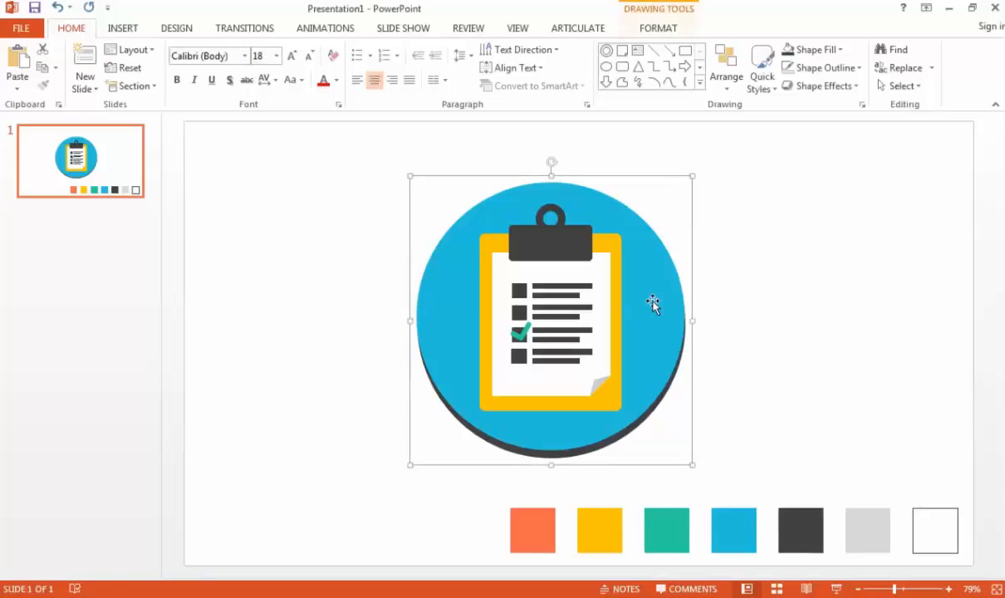
right_click(651, 303)
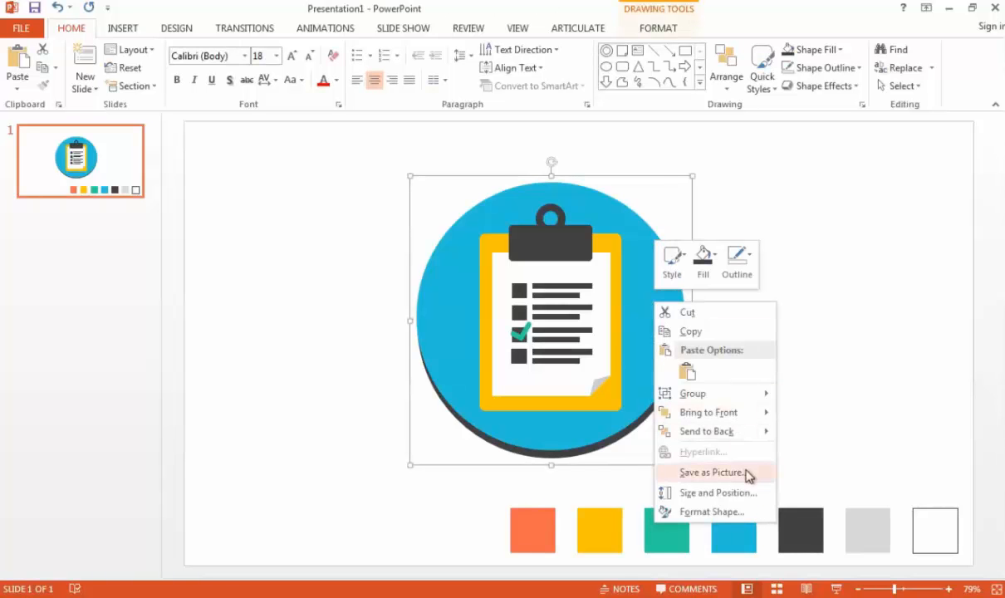
click(711, 472)
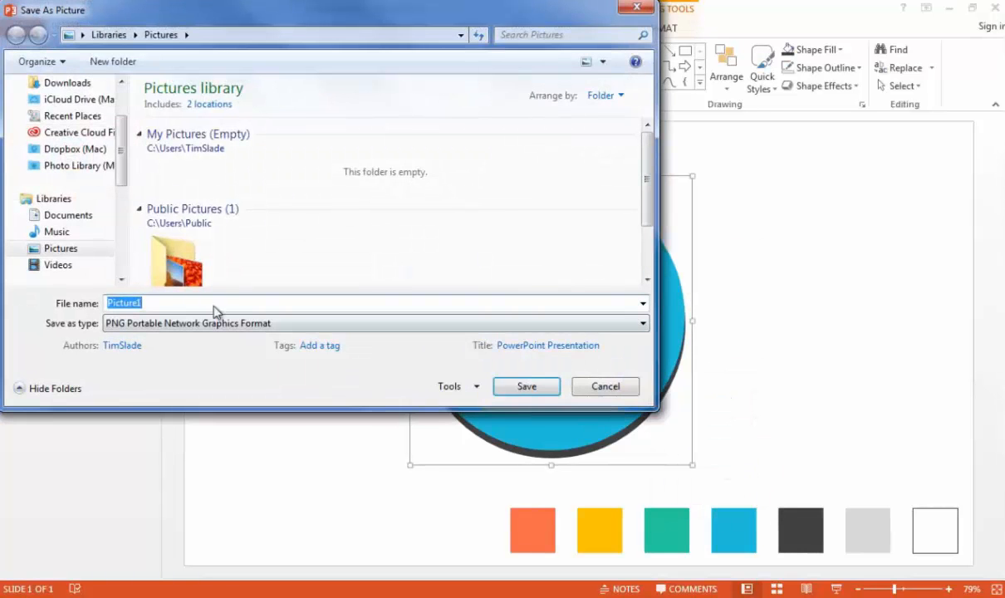
text(Clipboard Icon)
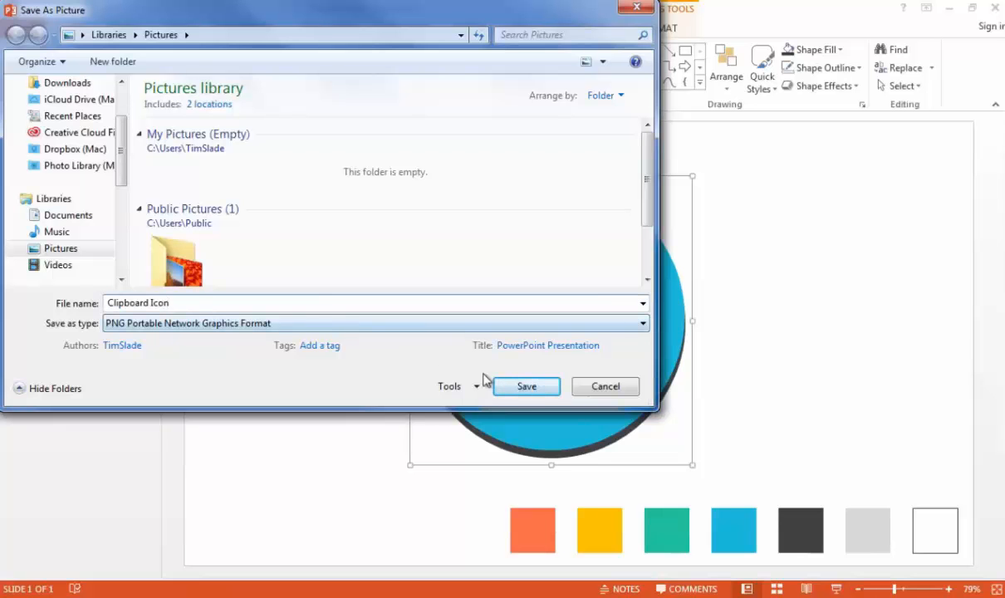
click(525, 386)
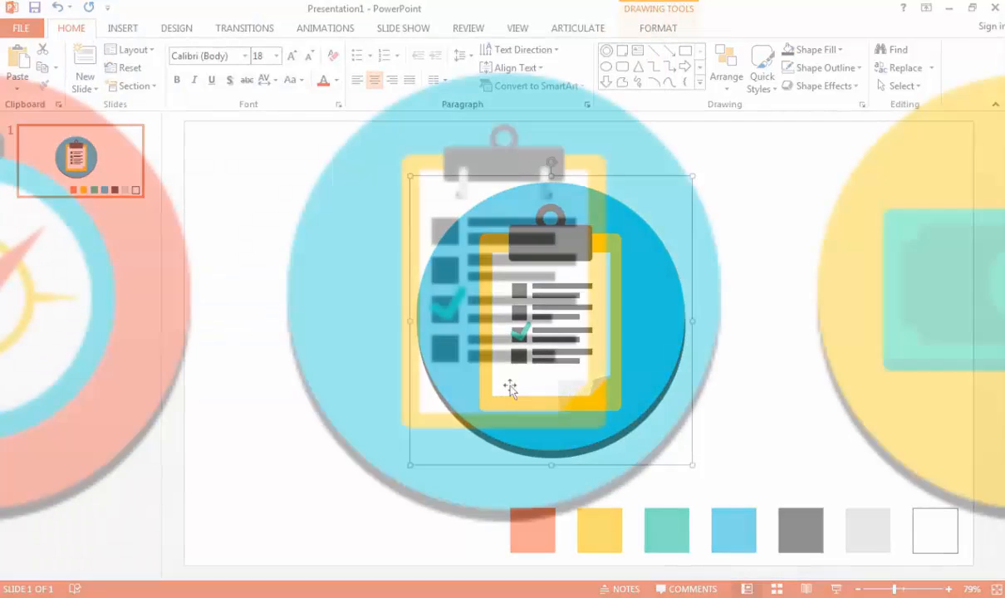